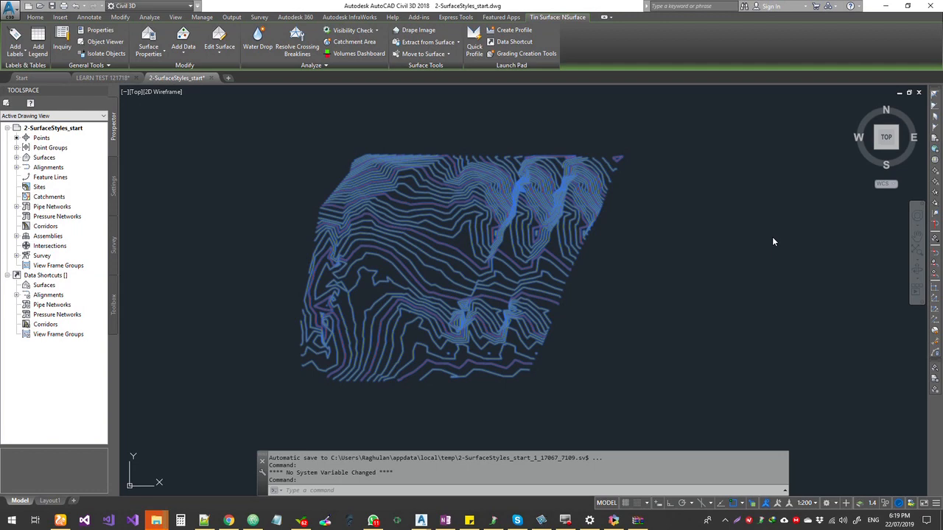
# Open the TIN surface in Object Viewer from its right-click menu
pyautogui.rightClick(439, 211)
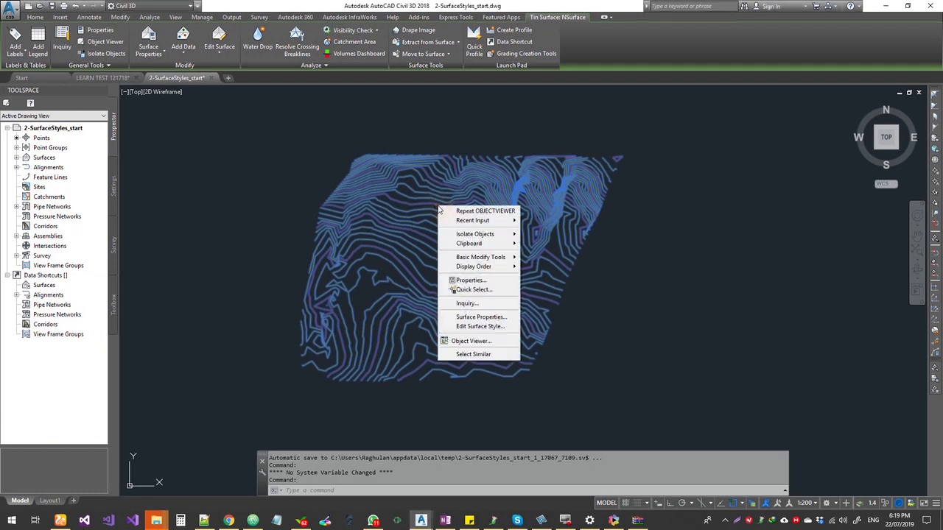
pyautogui.click(472, 340)
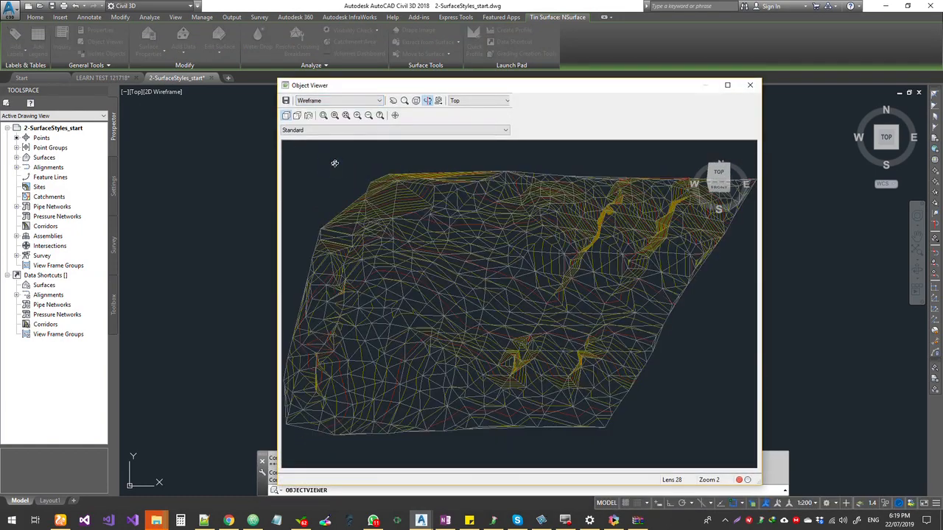
# Switch Object Viewer to the Realistic visual style and orbit to an oblique view of the relief
pyautogui.click(336, 100)
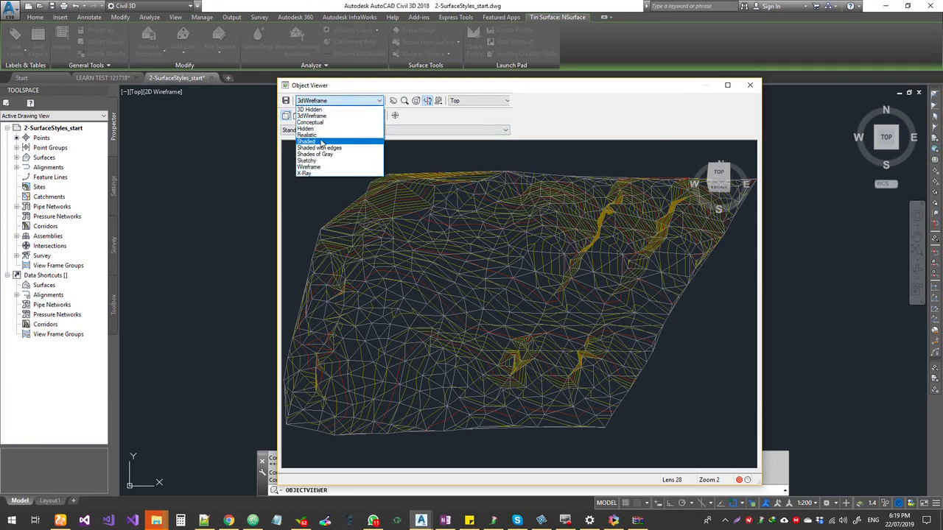
pyautogui.click(307, 135)
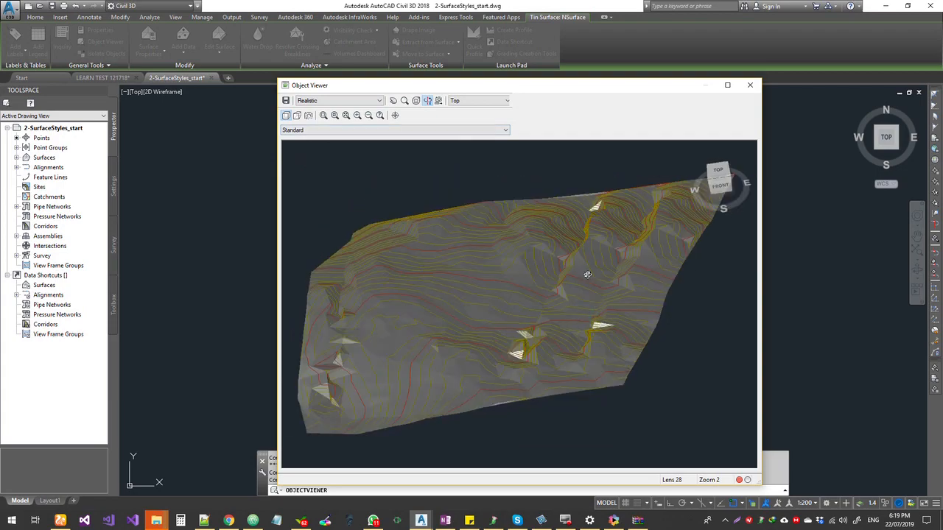
pyautogui.moveTo(588, 275); pyautogui.dragTo(305, 237)
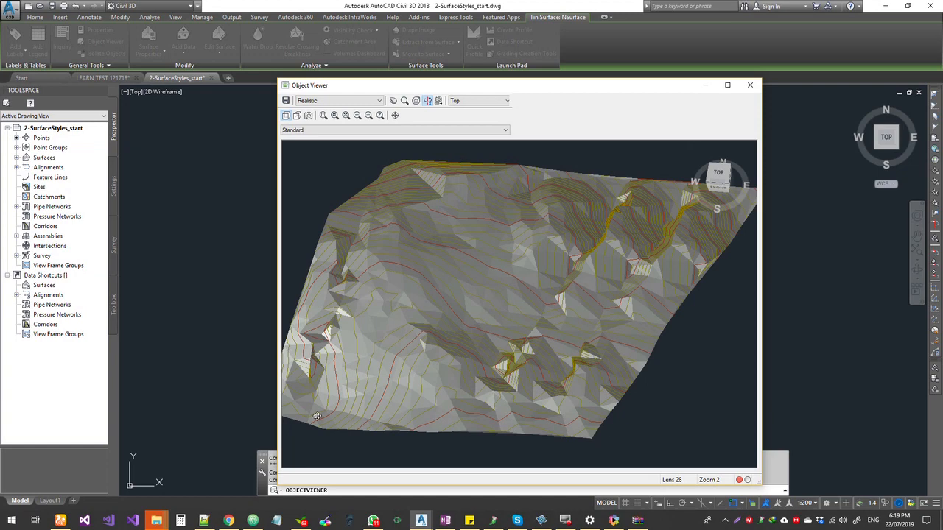
pyautogui.moveTo(610, 215)
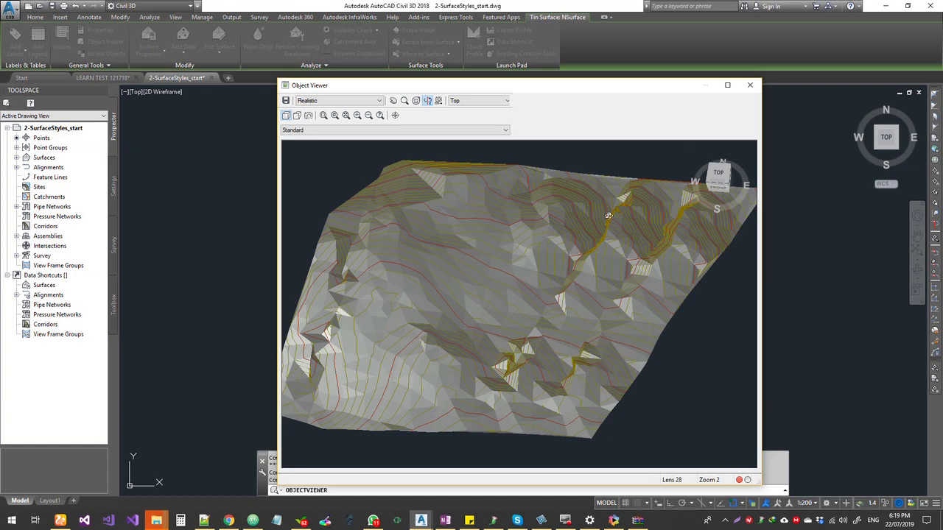
pyautogui.moveTo(538, 361)
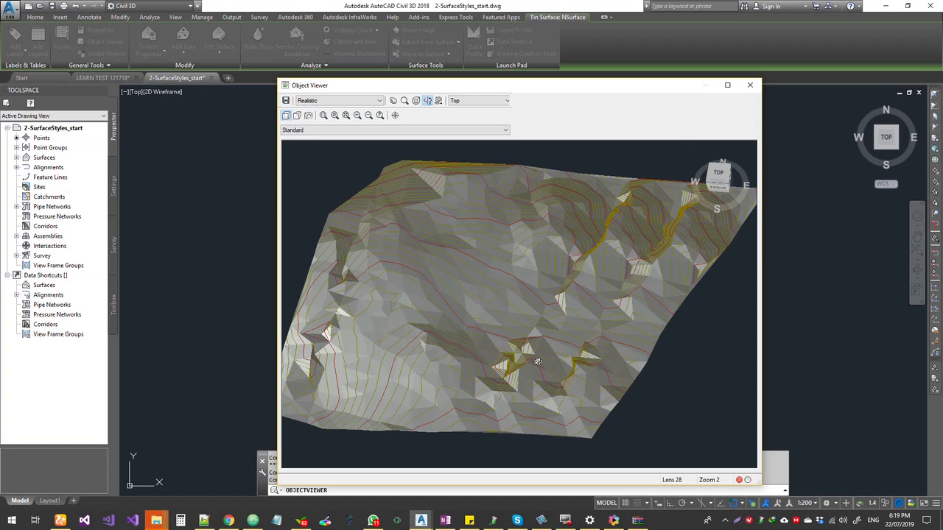
pyautogui.moveTo(538, 361); pyautogui.dragTo(586, 306)
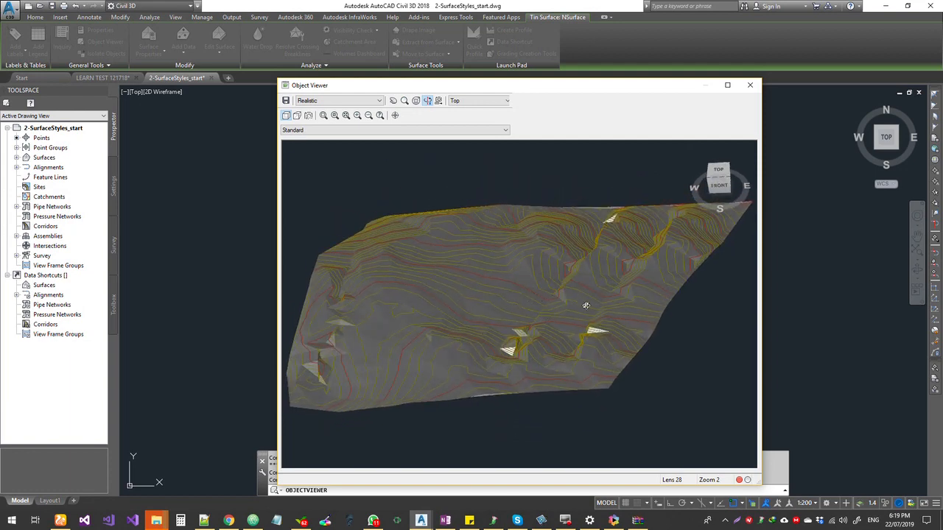
pyautogui.moveTo(553, 287)
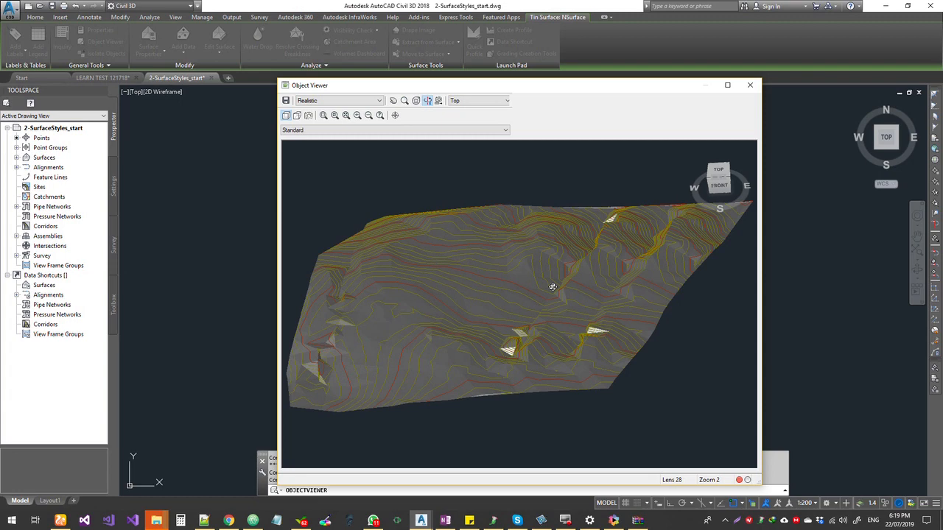
pyautogui.moveTo(553, 284)
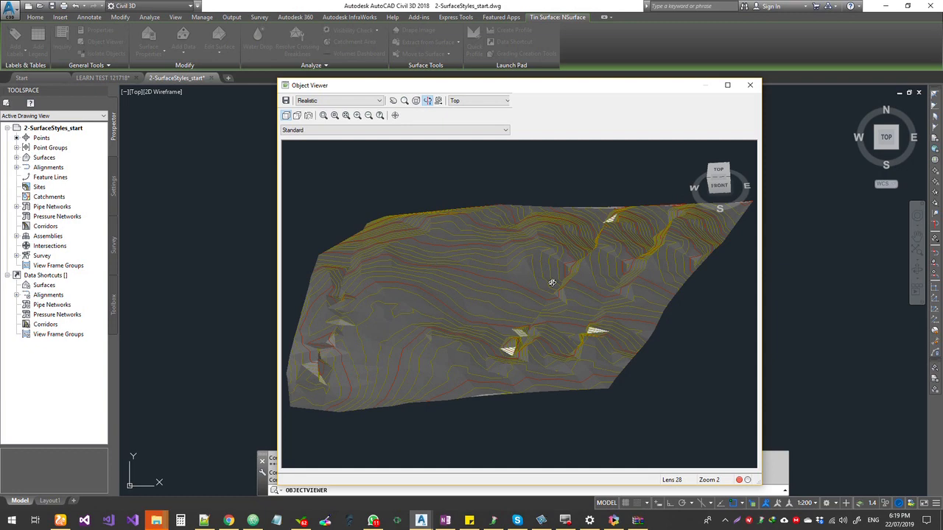
pyautogui.moveTo(553, 266)
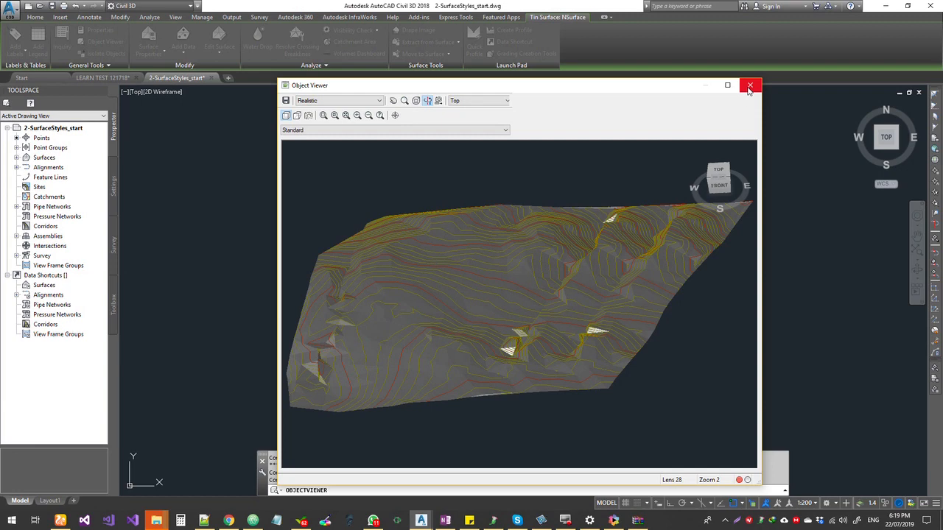
# Close Object Viewer and bring up the External References palette with XREF
pyautogui.click(750, 85)
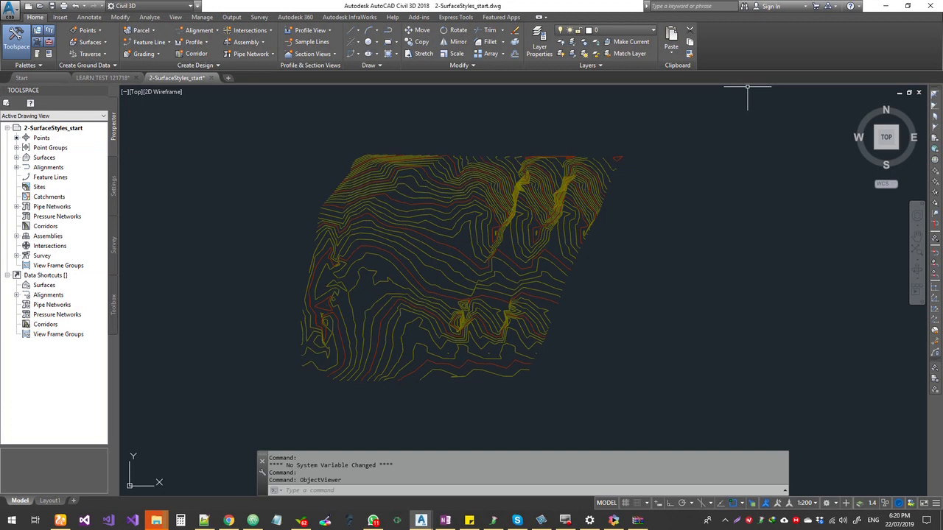
pyautogui.moveTo(382, 204)
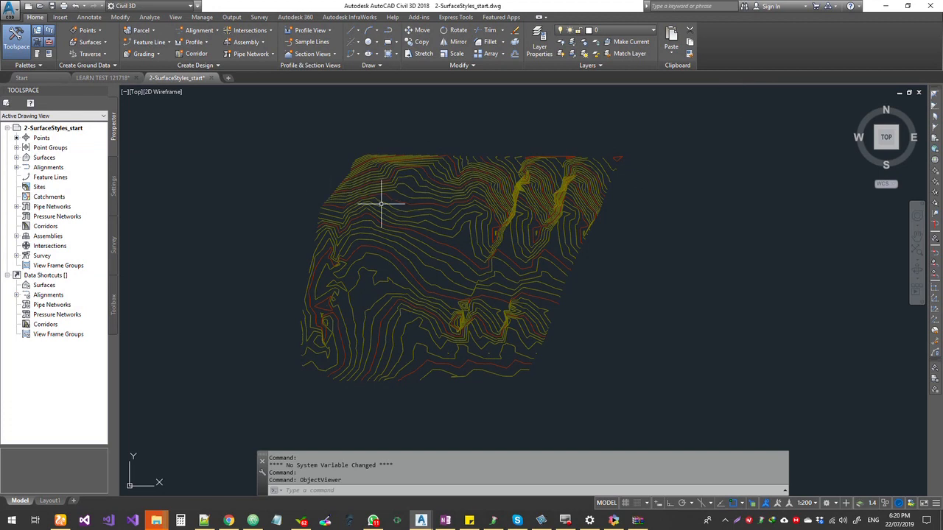
pyautogui.moveTo(428, 201)
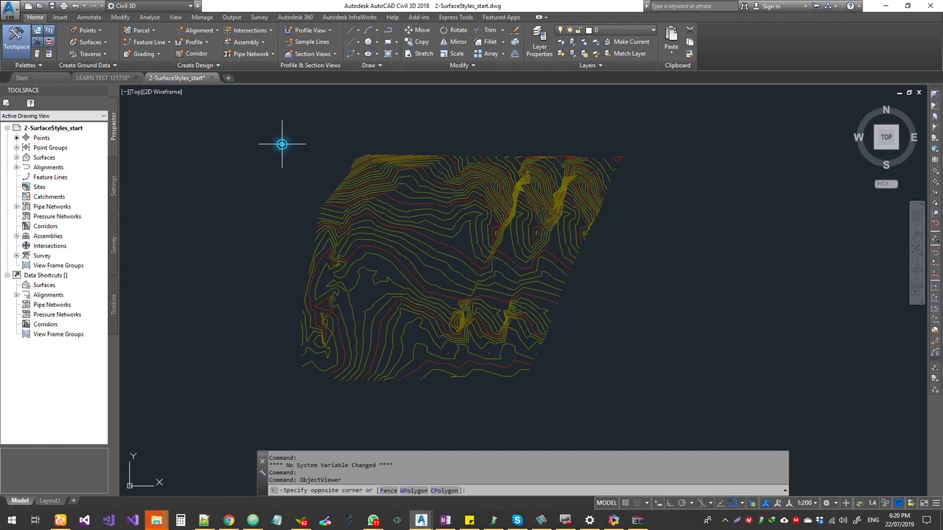
pyautogui.moveTo(252, 177)
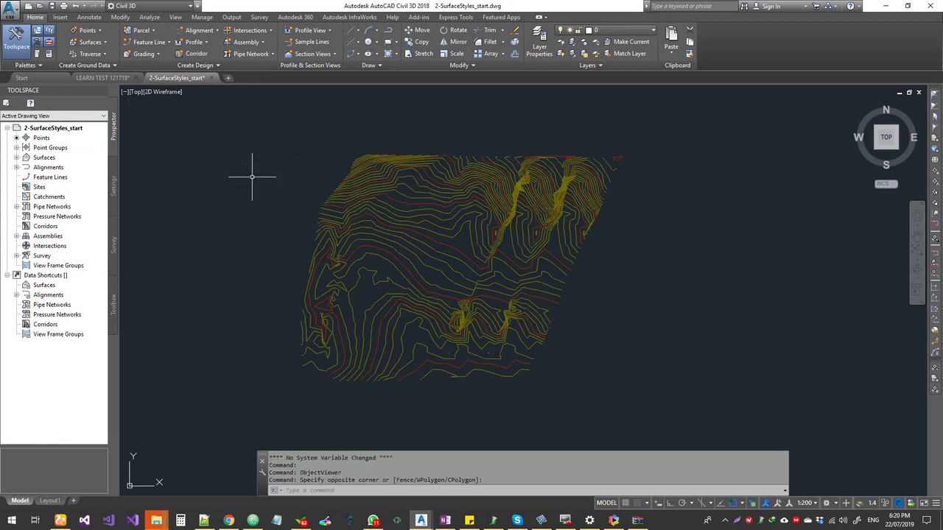
pyautogui.write('xre')
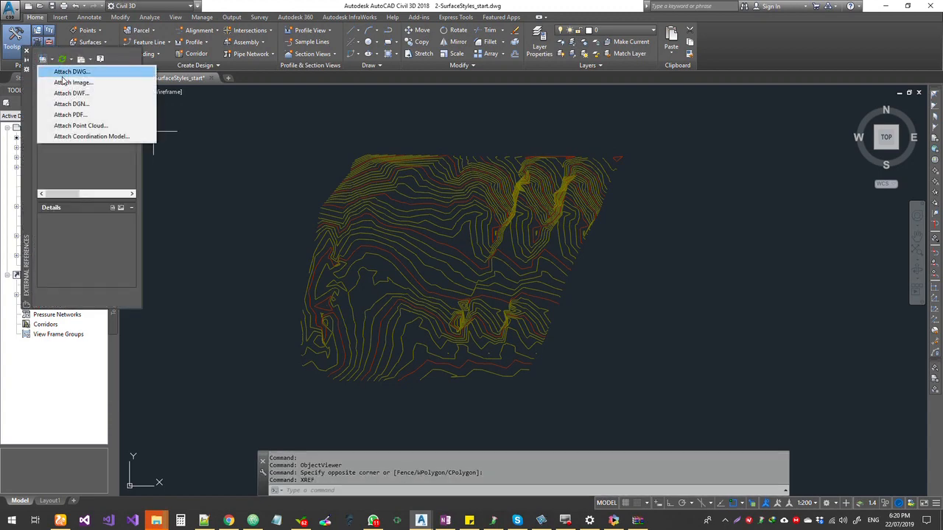
# Start Attach Image and browse for the Mt satellite image file
pyautogui.click(73, 82)
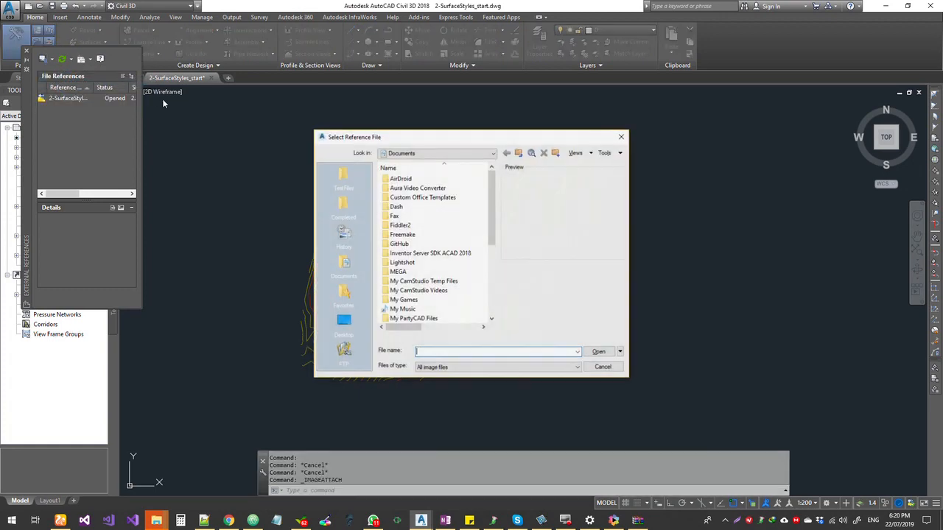
pyautogui.click(602, 366)
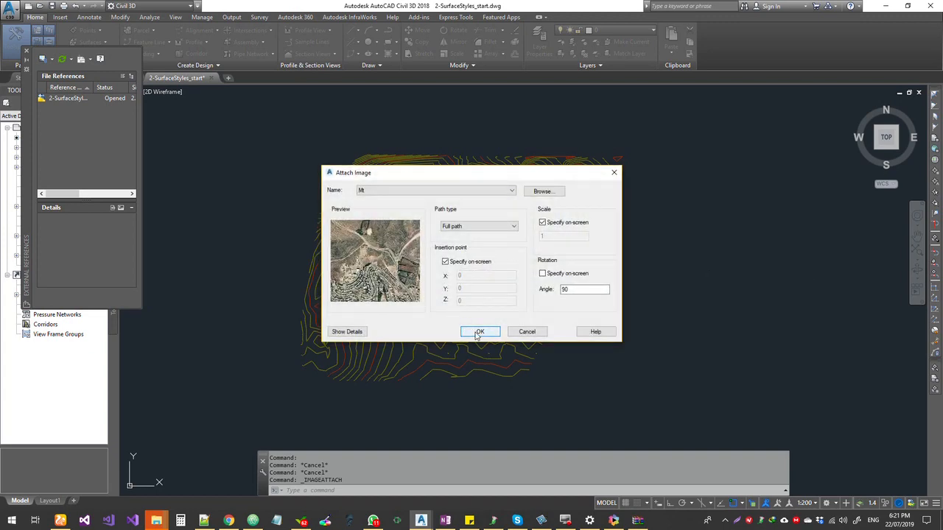
# Confirm Attach Image and place the Mt photo beside the contours at a picked size
pyautogui.click(480, 331)
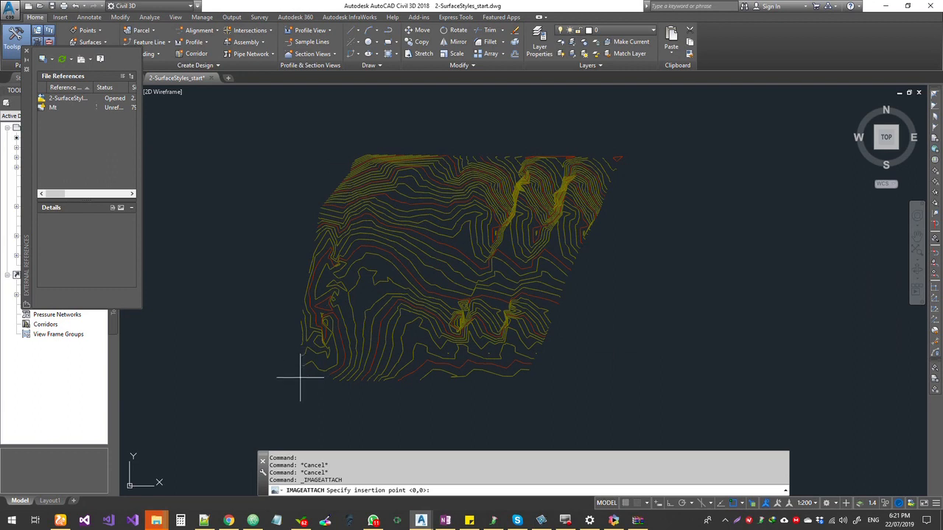
pyautogui.moveTo(287, 382)
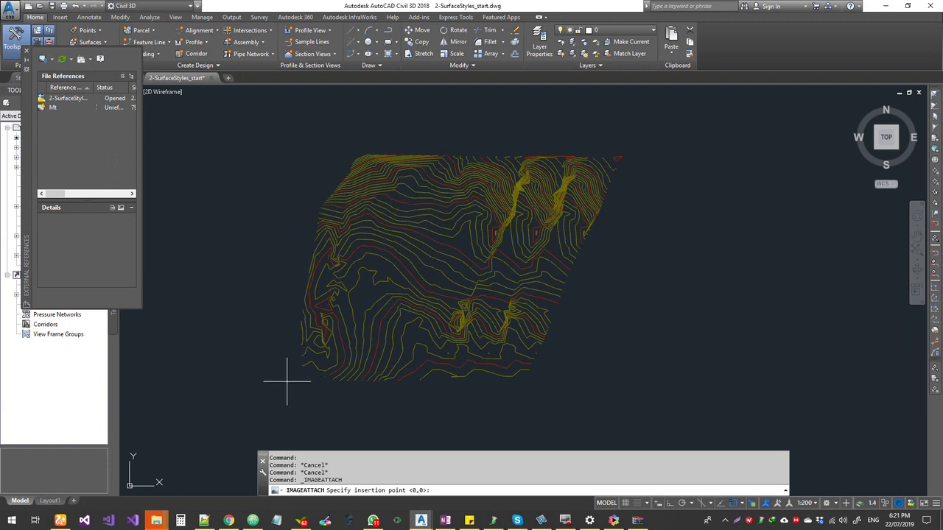
pyautogui.click(287, 380)
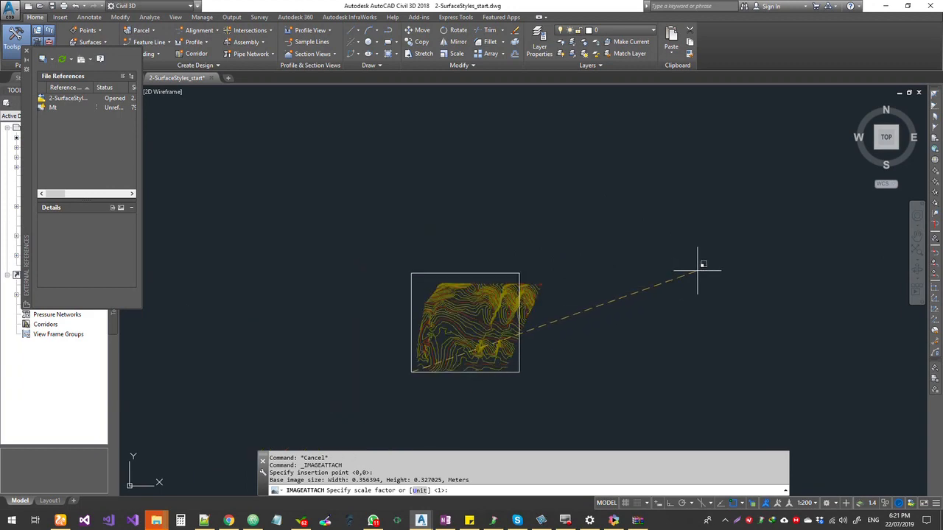
pyautogui.moveTo(691, 338)
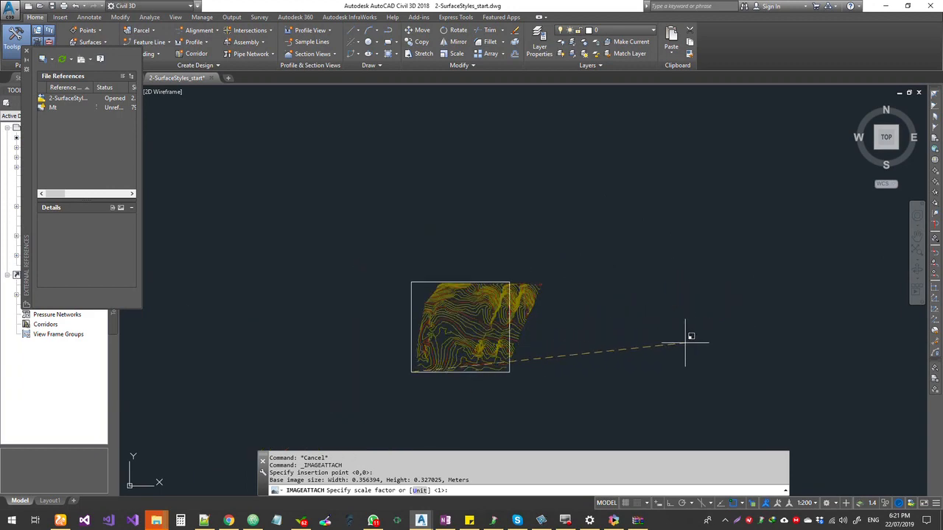
pyautogui.moveTo(692, 336)
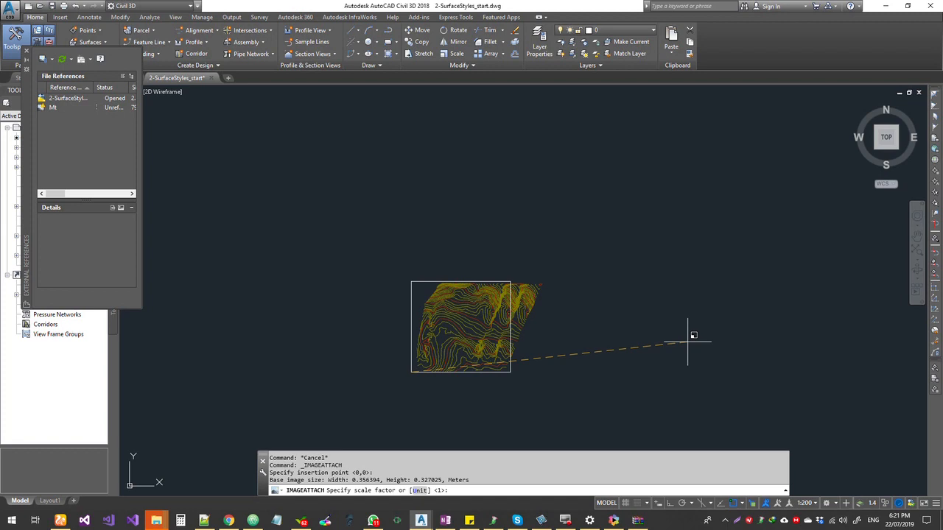
pyautogui.click(694, 341)
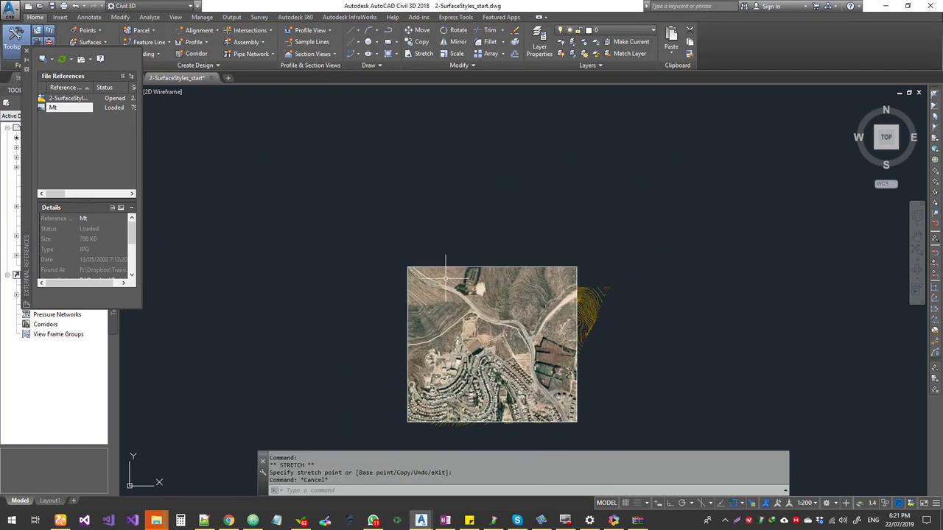
pyautogui.moveTo(428, 188)
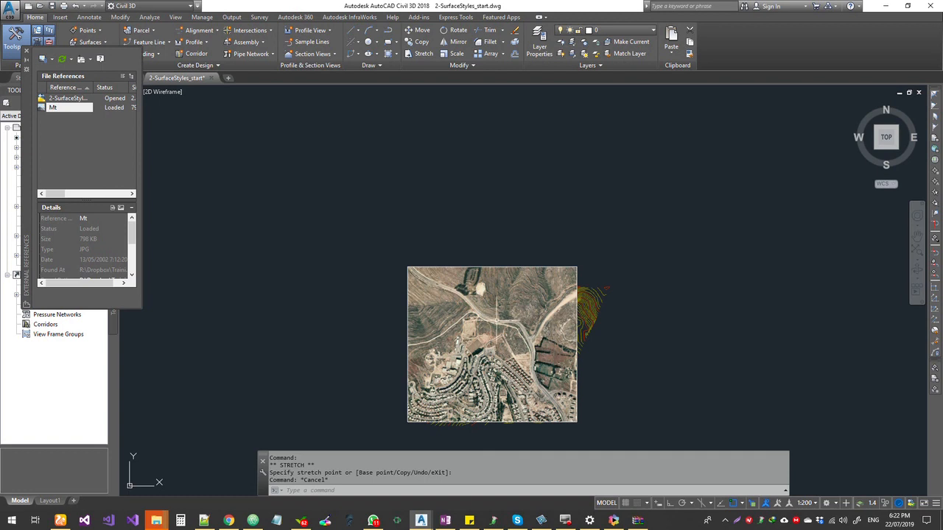
pyautogui.moveTo(532, 379)
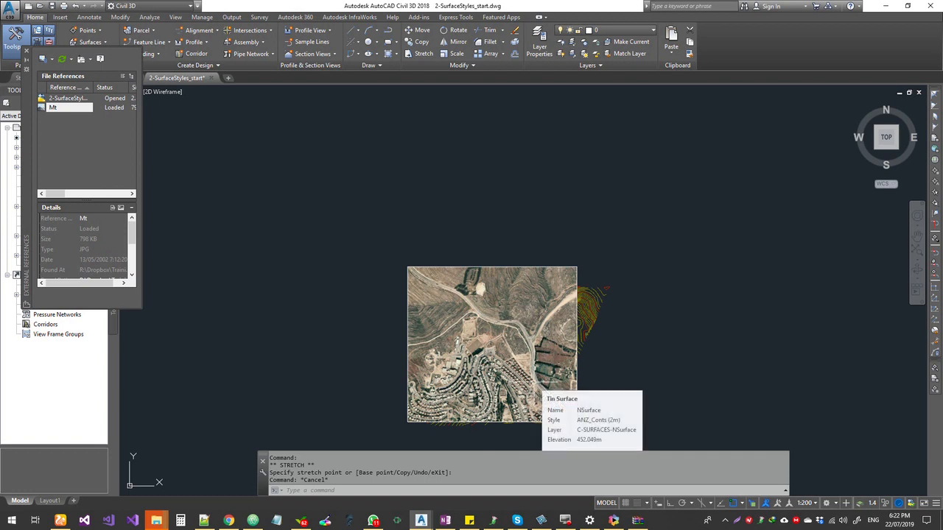
pyautogui.moveTo(582, 304)
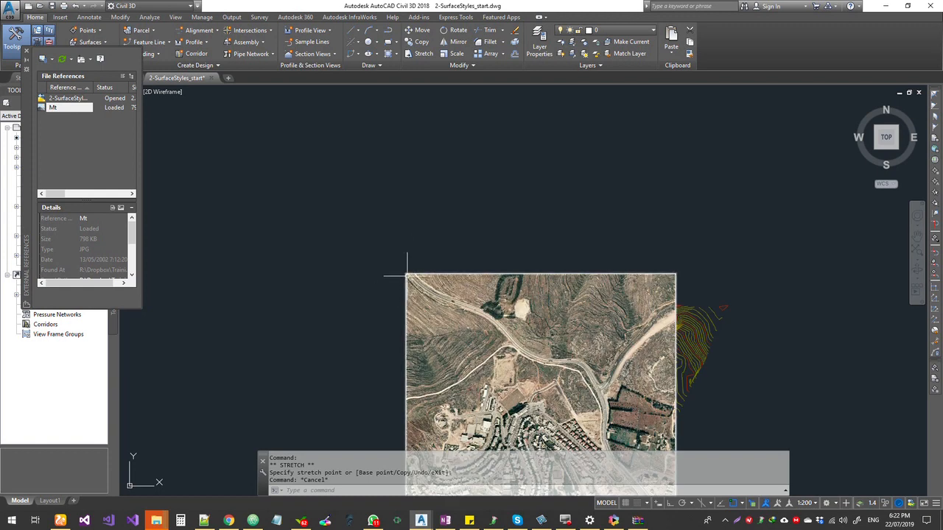
pyautogui.click(540, 361)
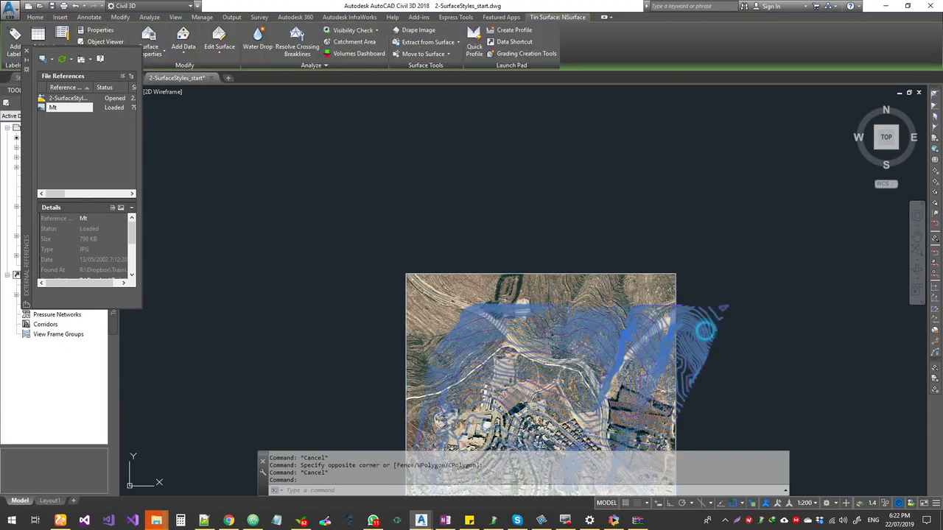
pyautogui.moveTo(704, 350)
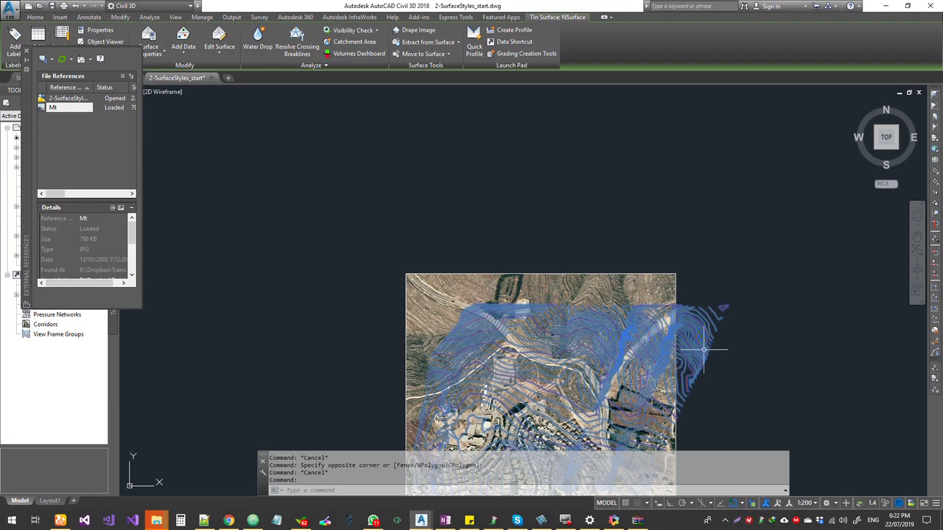
pyautogui.moveTo(623, 337)
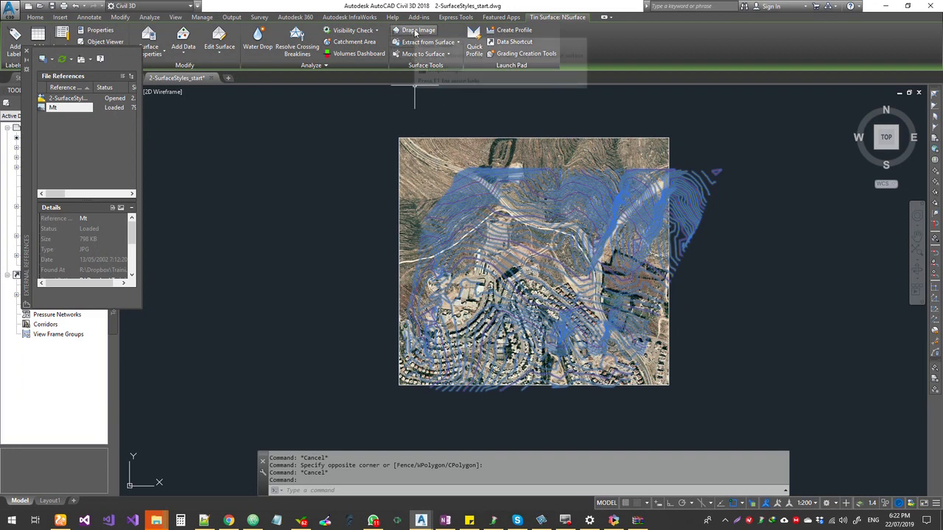
# In Drape Image keep Mt as the image and NSurface as the target surface
pyautogui.click(417, 29)
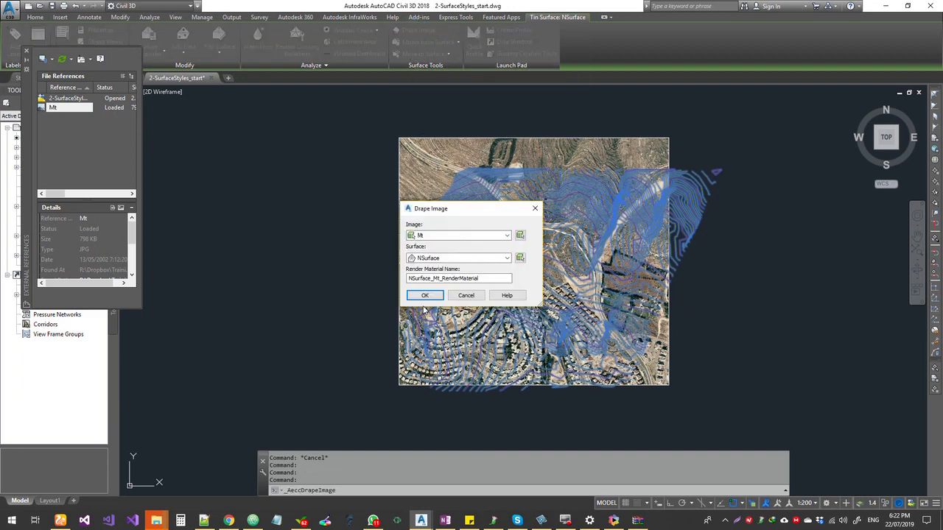
pyautogui.click(507, 235)
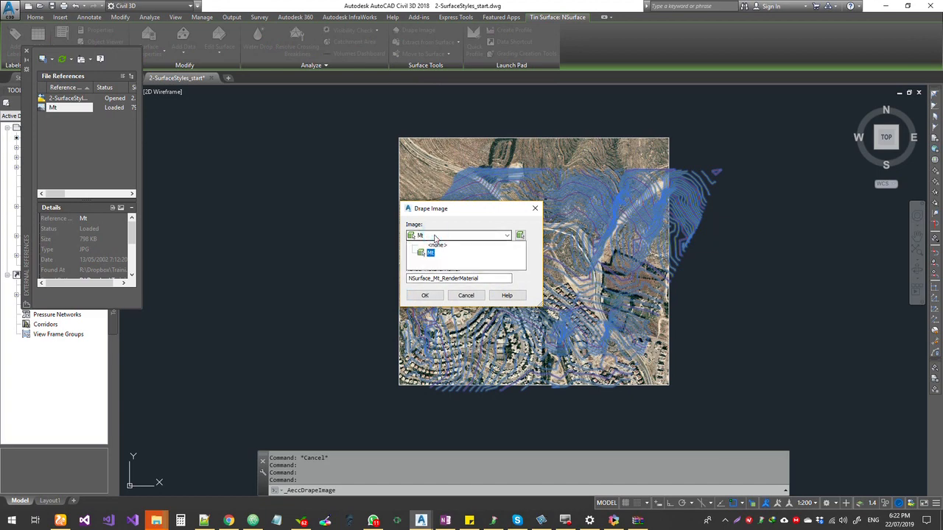
pyautogui.click(437, 244)
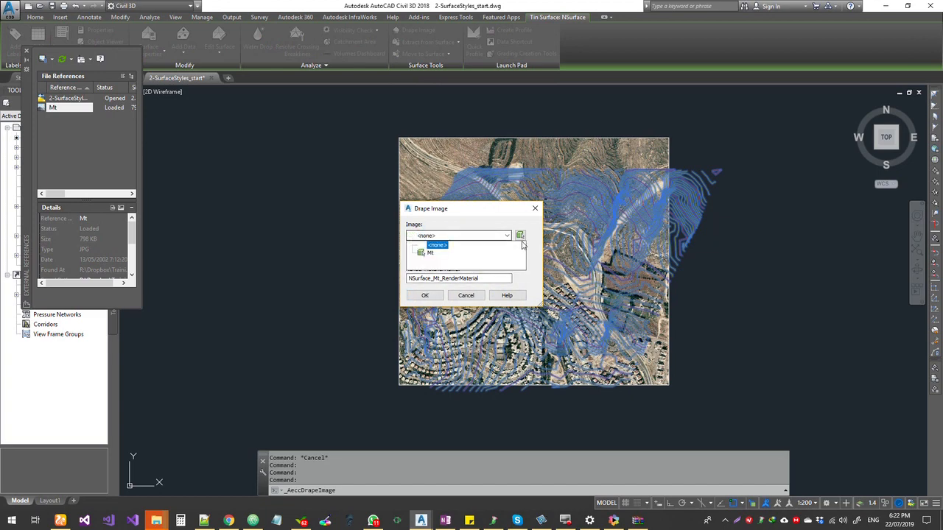
pyautogui.click(430, 252)
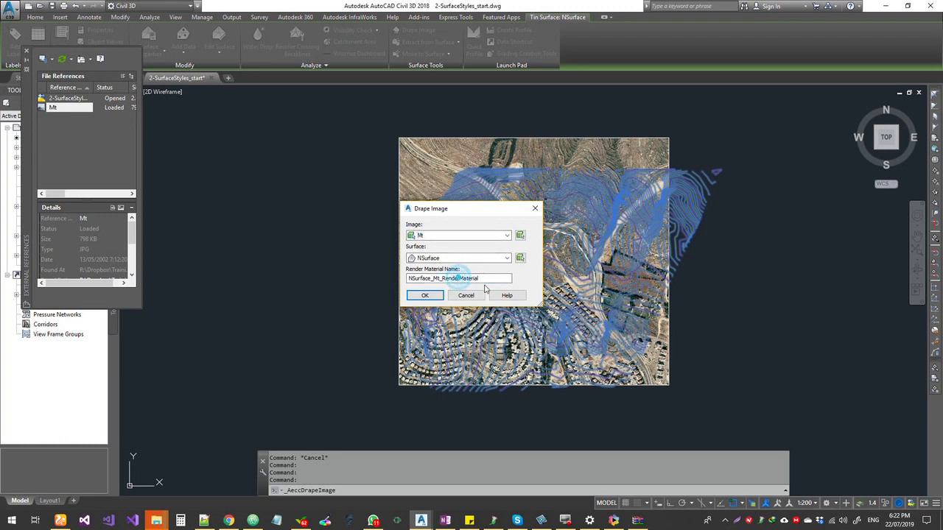
# Replace the render material name with site_Arieal
pyautogui.tripleClick(456, 279)
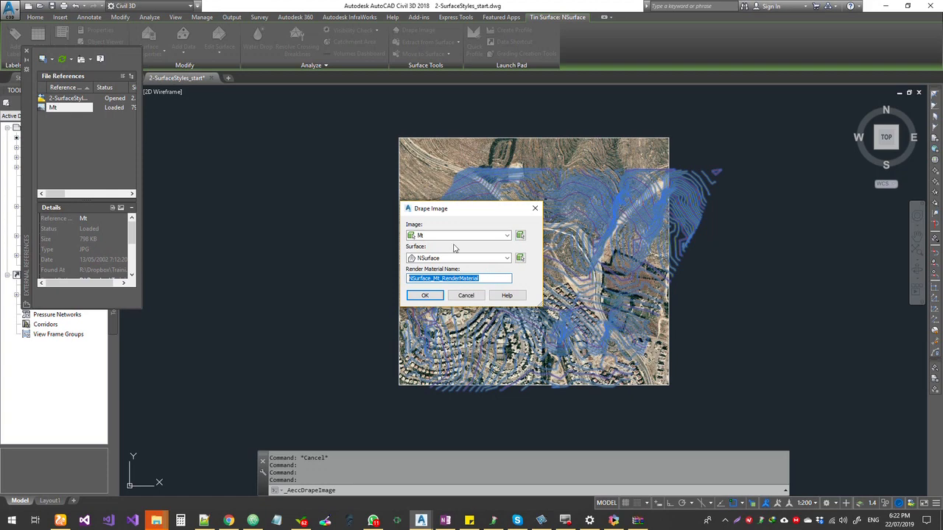
pyautogui.moveTo(613, 286)
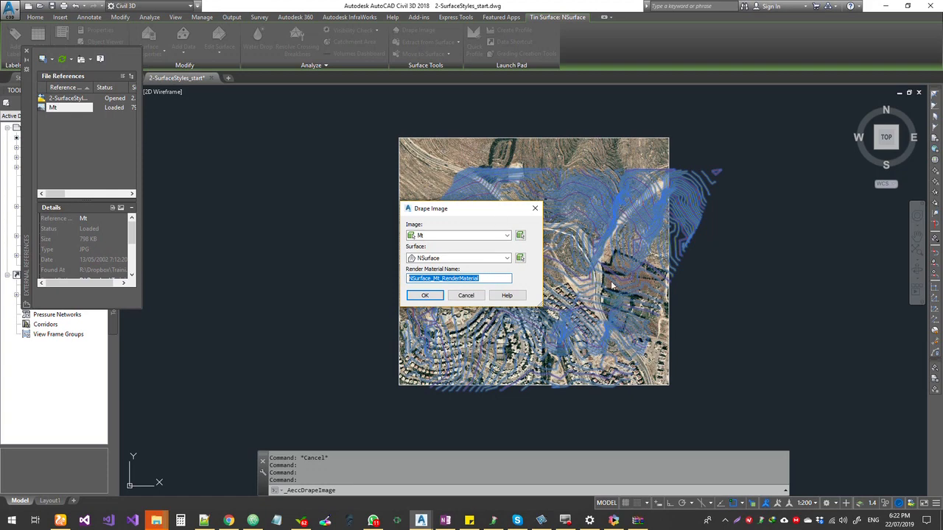
pyautogui.moveTo(468, 274)
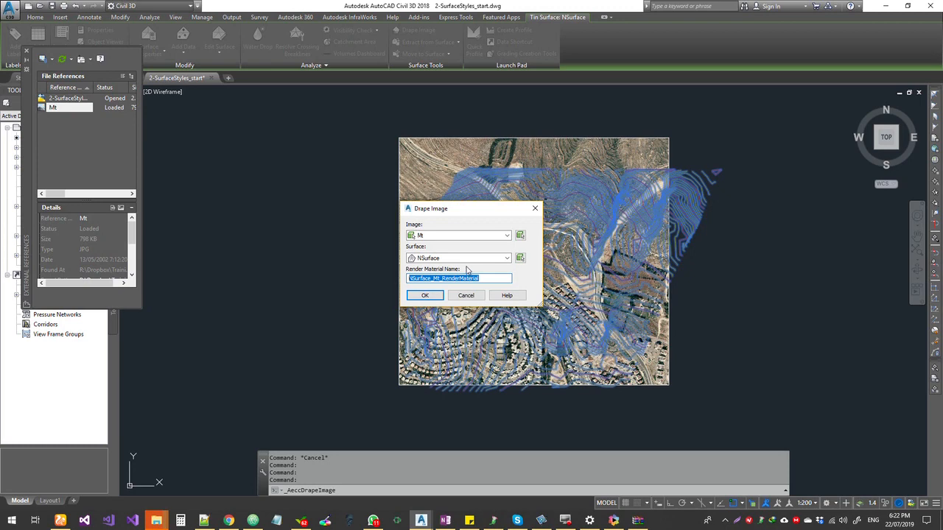
pyautogui.moveTo(476, 146)
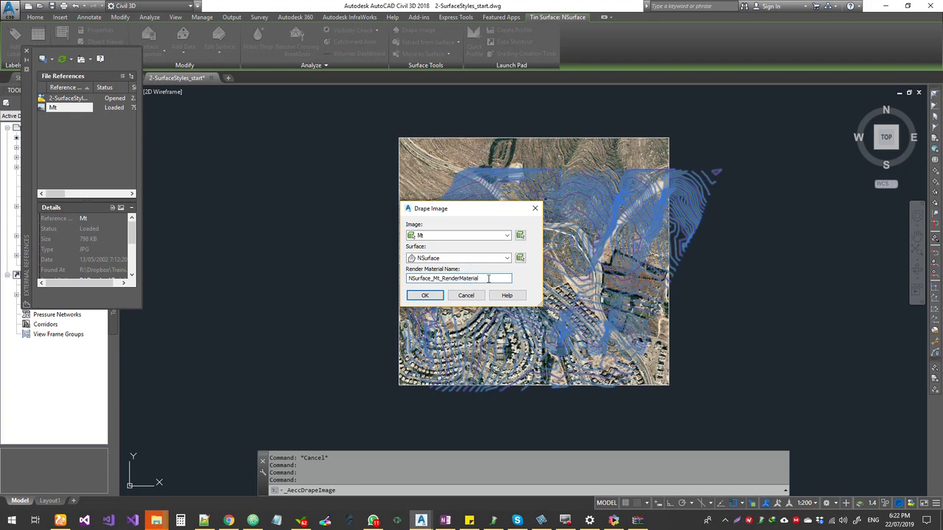
pyautogui.tripleClick(457, 279)
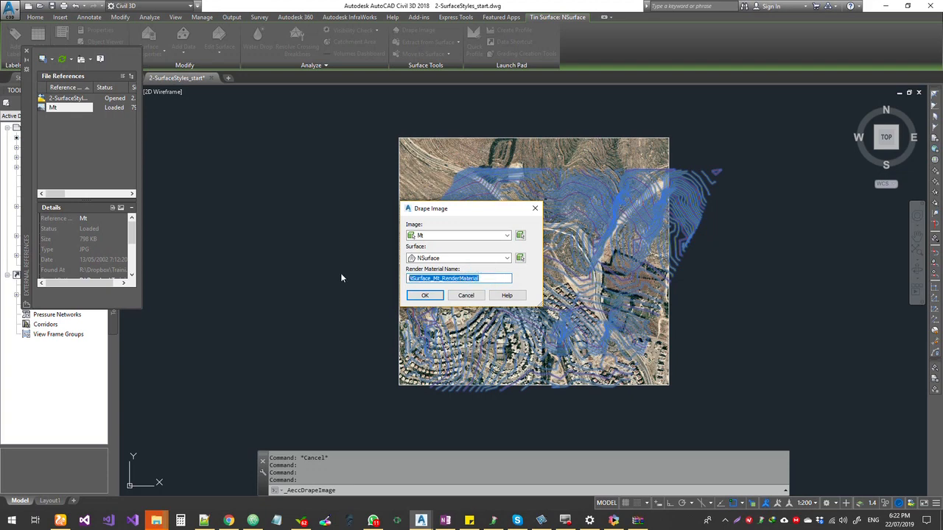
pyautogui.write('site')
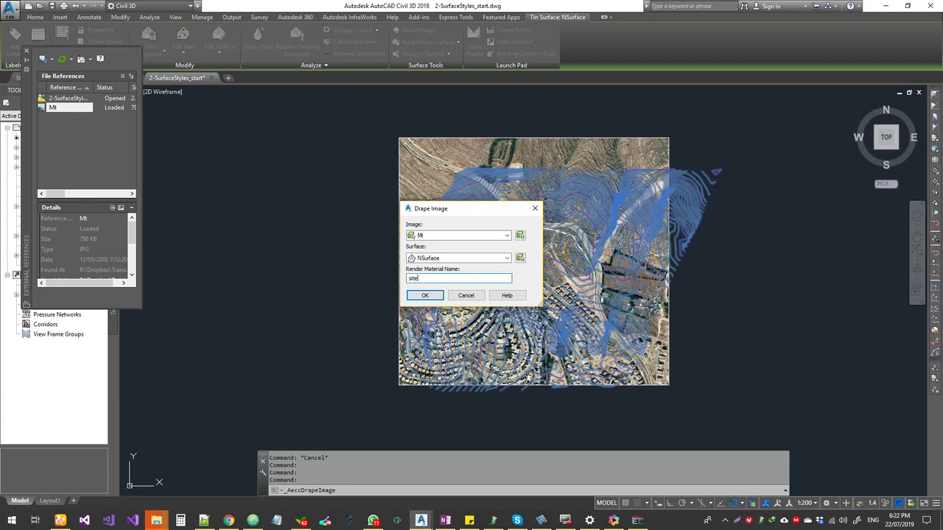
pyautogui.write('_')
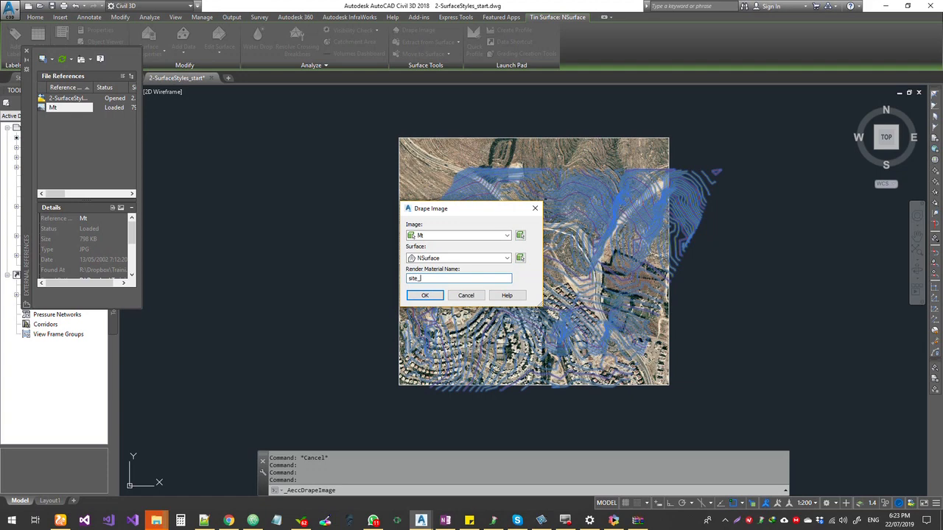
pyautogui.write('Areal')
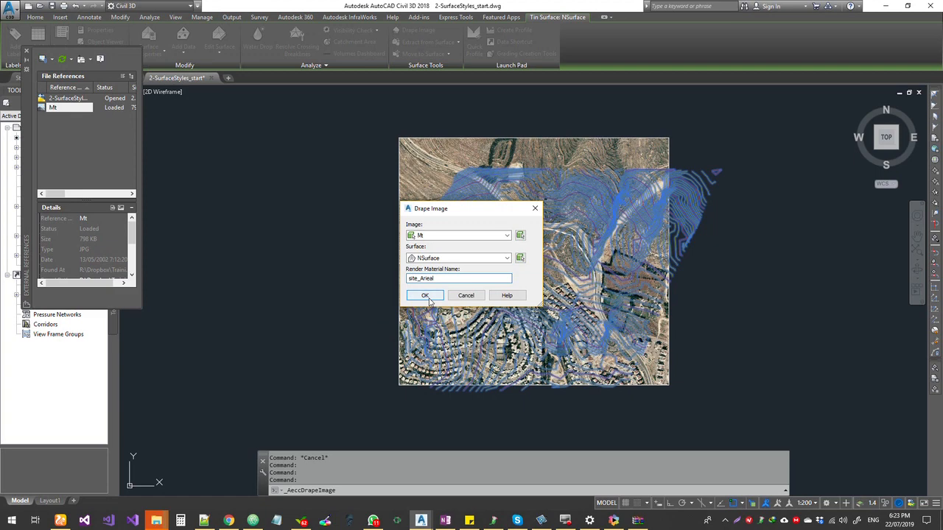
# Apply the drape and reopen NSurface in Object Viewer
pyautogui.click(425, 295)
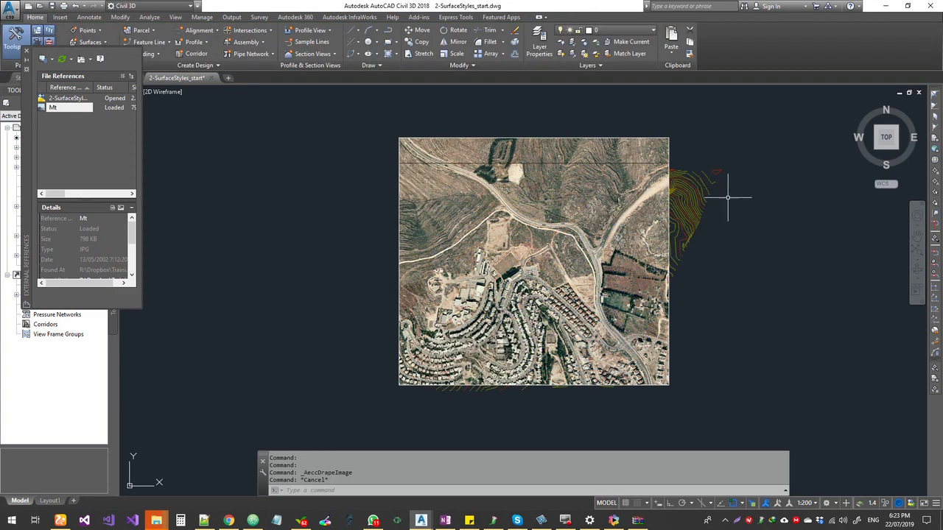
pyautogui.moveTo(680, 180)
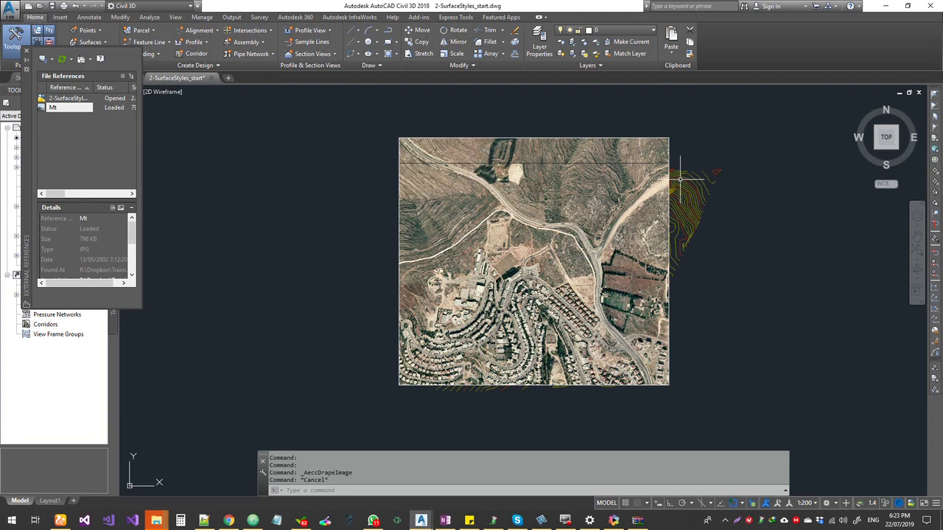
pyautogui.rightClick(680, 214)
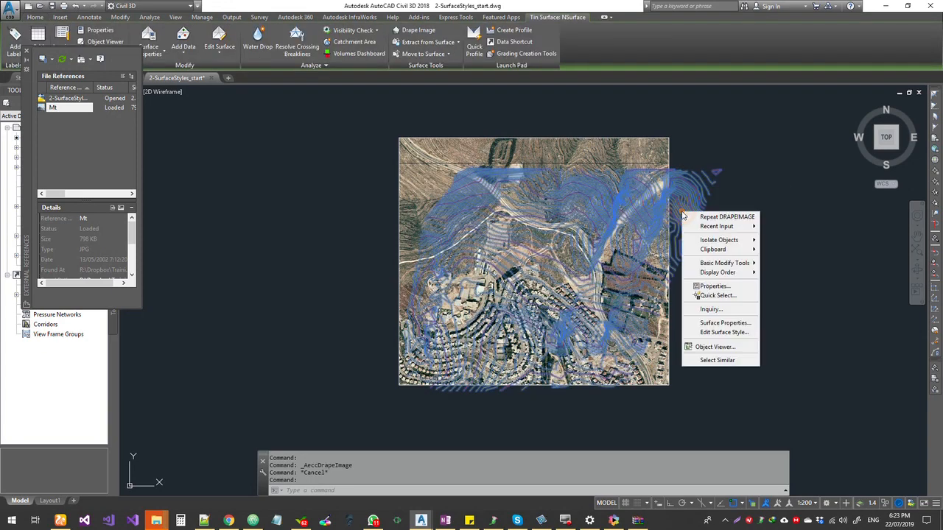
pyautogui.click(714, 346)
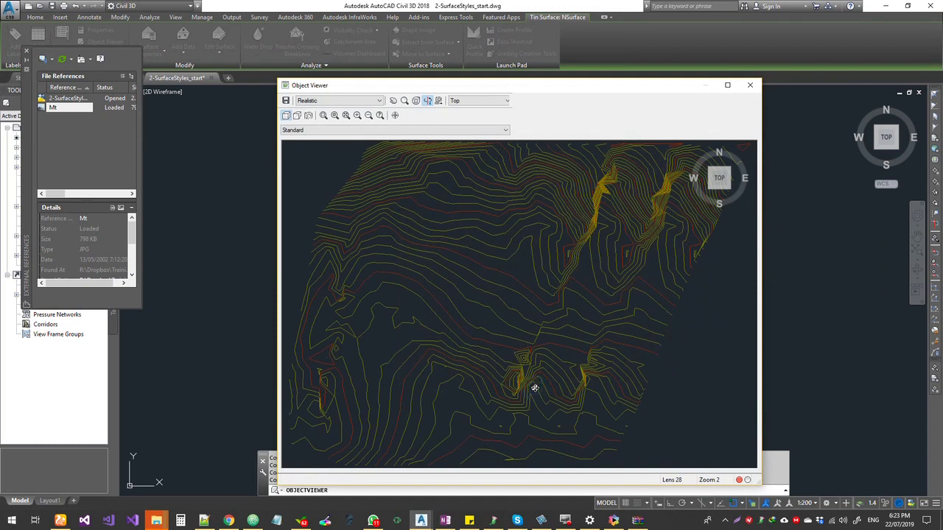
# Orbit the draped surface to inspect the textured terrain relief from lower angles
pyautogui.moveTo(536, 388); pyautogui.dragTo(535, 322)
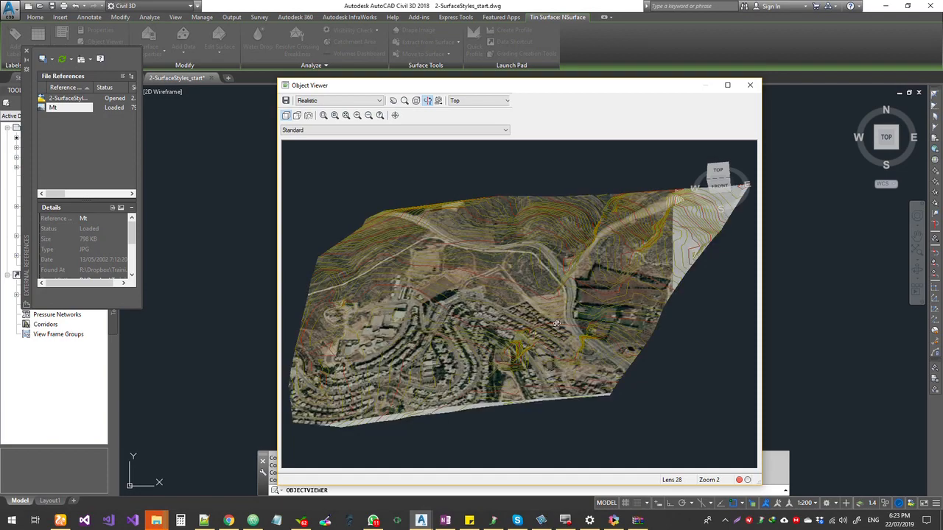
pyautogui.moveTo(556, 324); pyautogui.dragTo(544, 346)
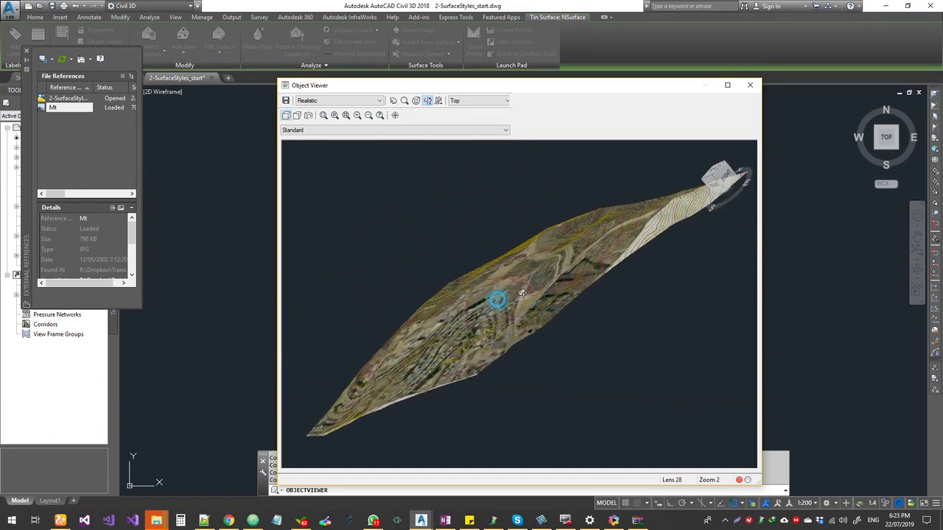
pyautogui.moveTo(497, 299); pyautogui.dragTo(531, 329)
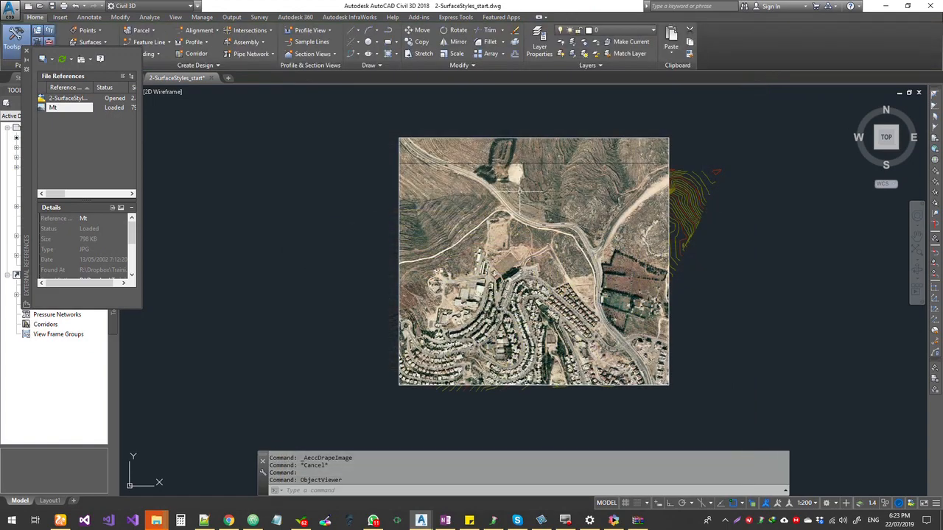
# Erase the Mt image, then verify in Object Viewer that NSurface keeps the draped texture
pyautogui.click(532, 262)
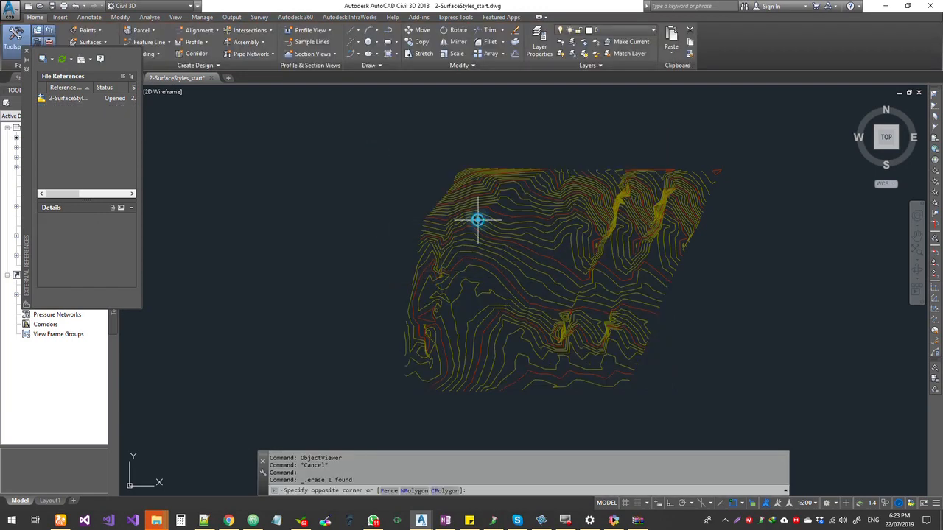
pyautogui.rightClick(477, 220)
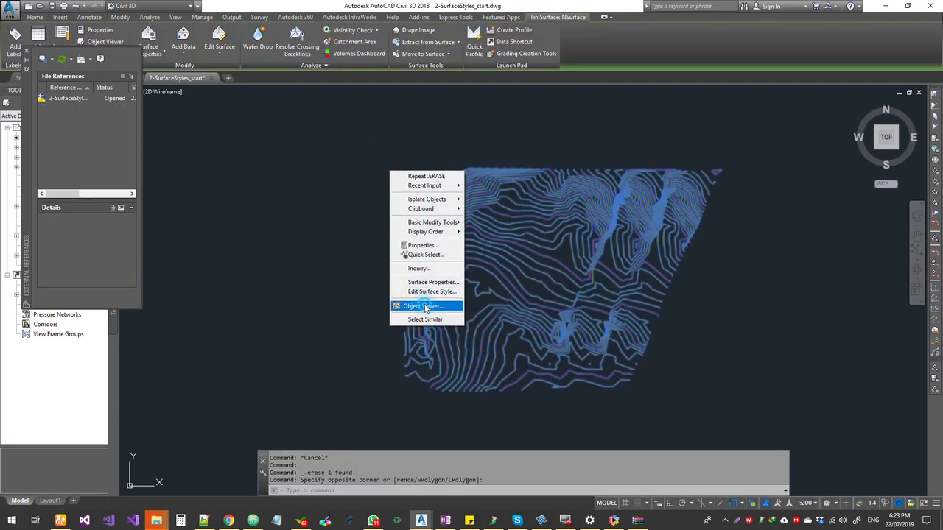
pyautogui.click(422, 305)
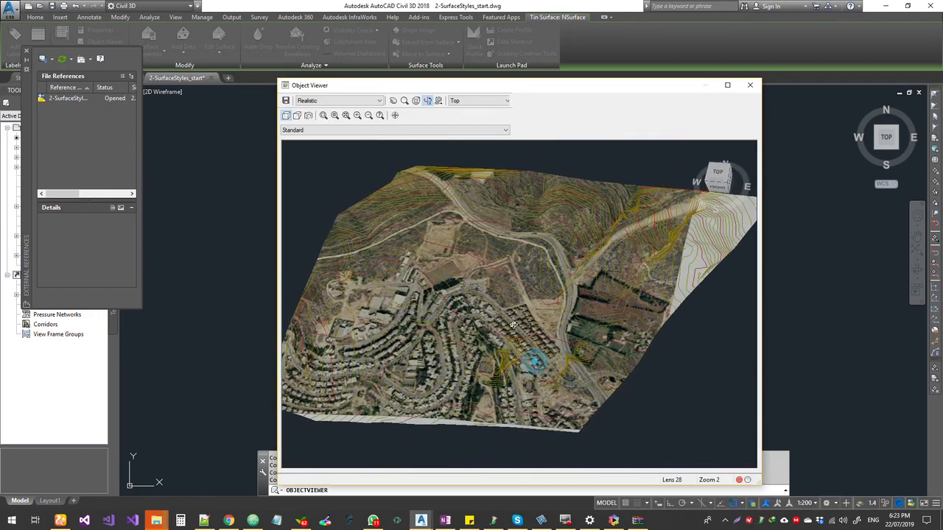
pyautogui.click(750, 84)
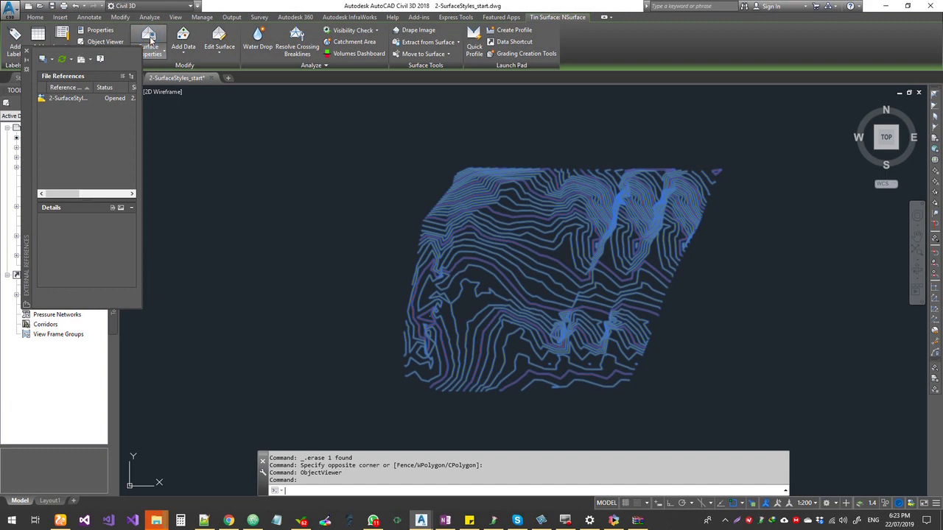
# In Surface Properties review the render material list and keep site_Arieal selected
pyautogui.click(150, 40)
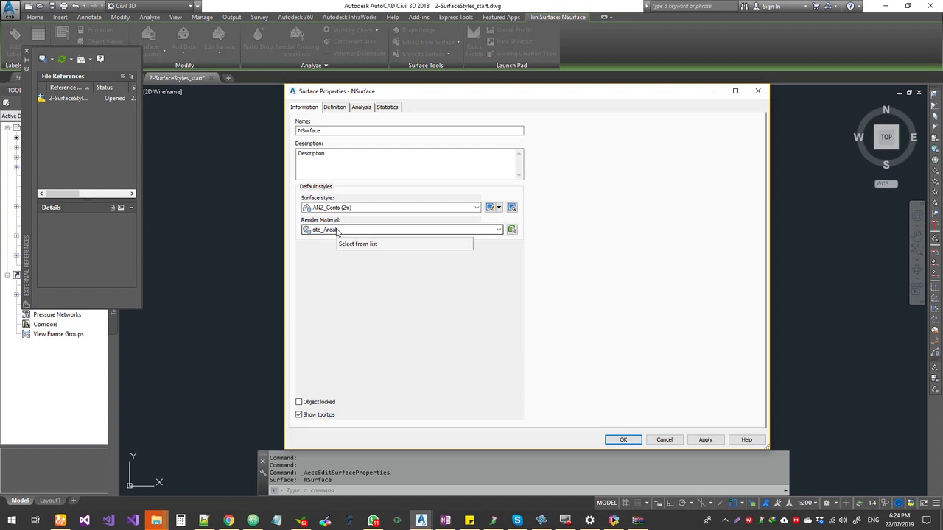
pyautogui.click(499, 229)
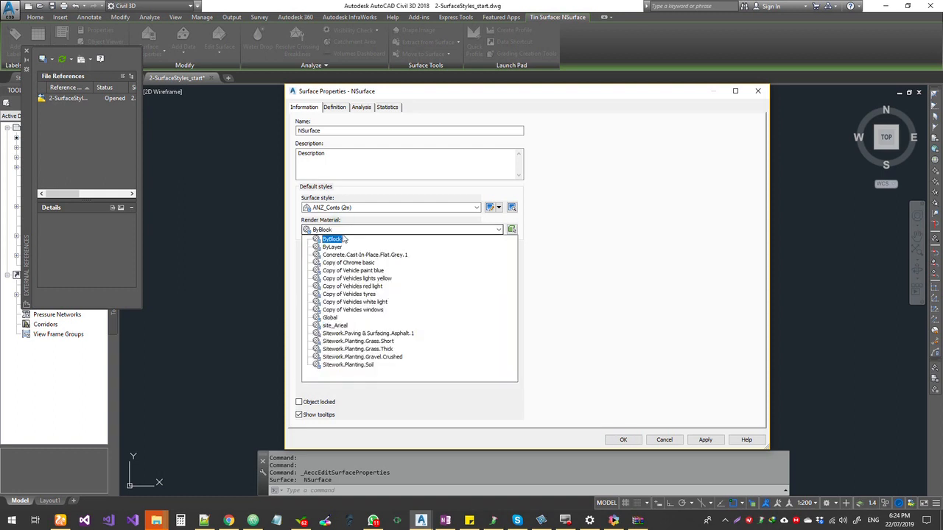
pyautogui.click(354, 309)
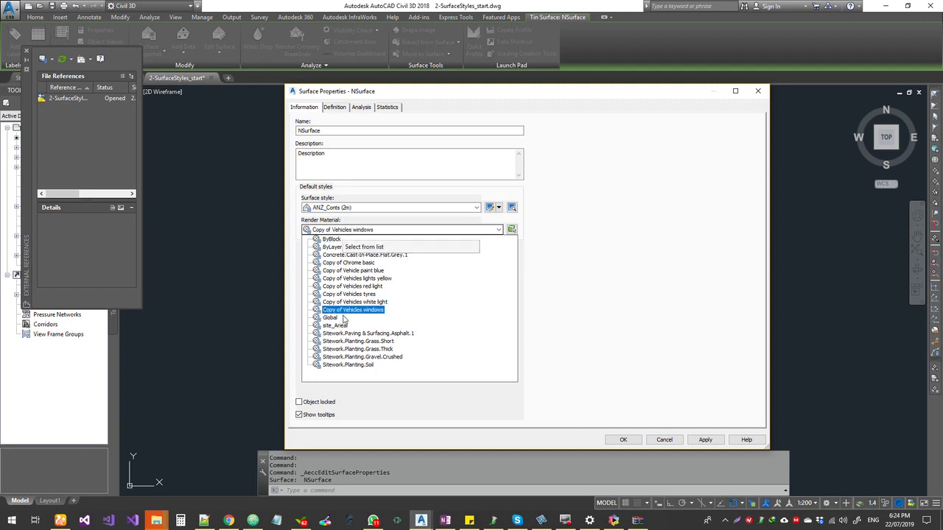
pyautogui.click(335, 326)
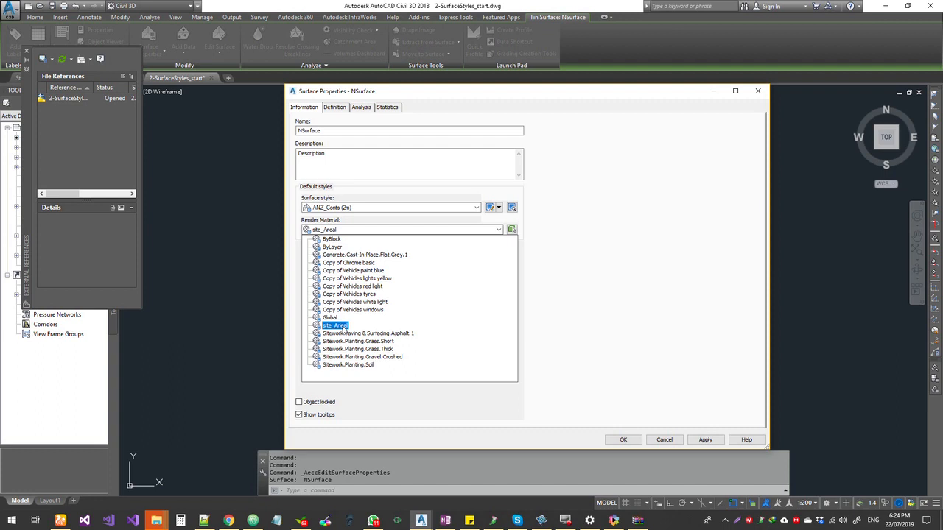
pyautogui.click(333, 246)
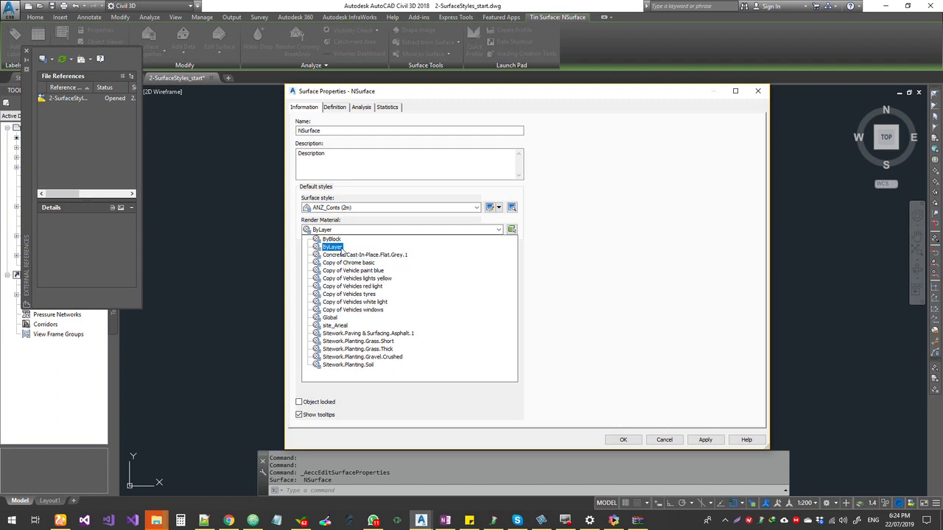
pyautogui.click(335, 325)
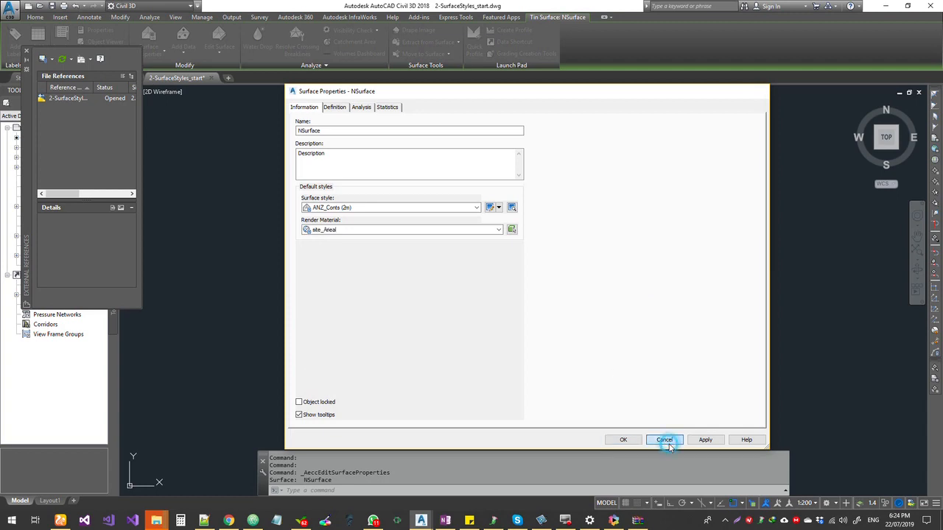
# Cancel out of NSurface's properties without changes
pyautogui.click(664, 439)
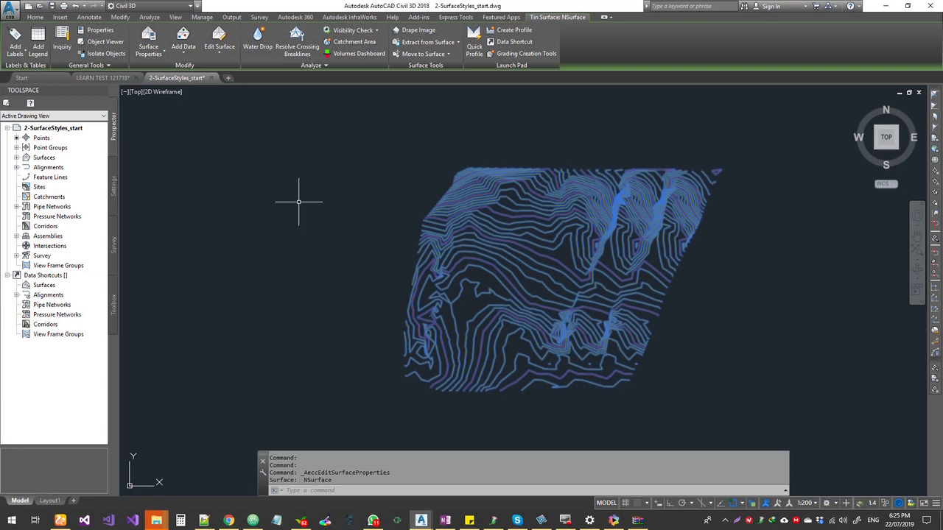
pyautogui.moveTo(336, 274)
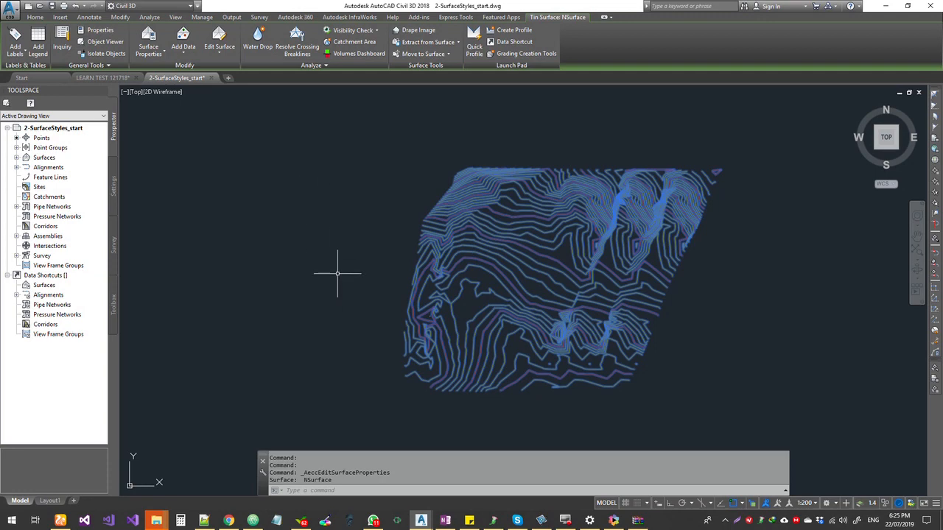